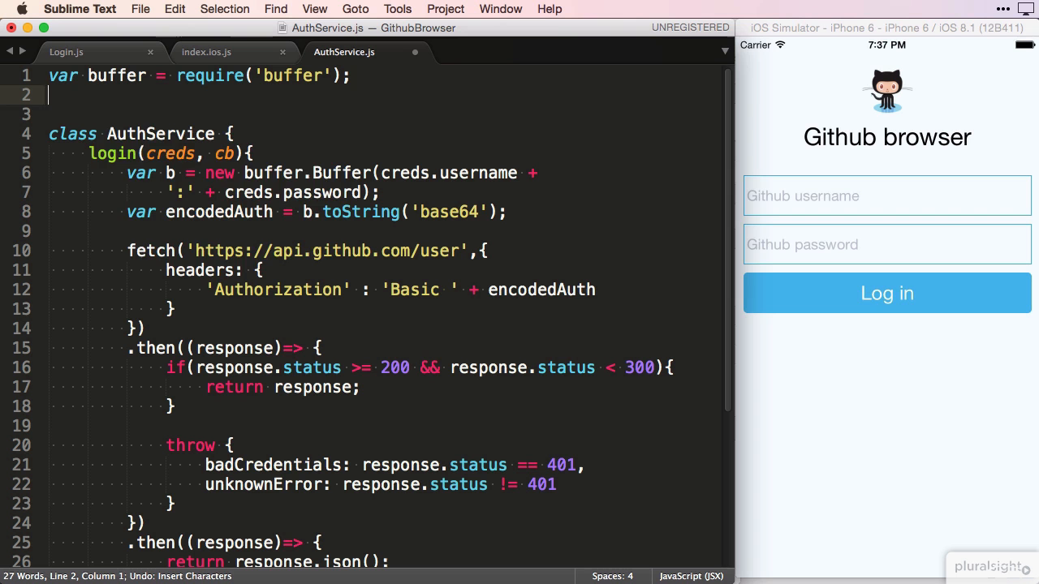
Step: Add var AsyncStorage = require('react-native').AsyncStorage on line 2
{"action": "type", "text": "var AsyncStorage"}
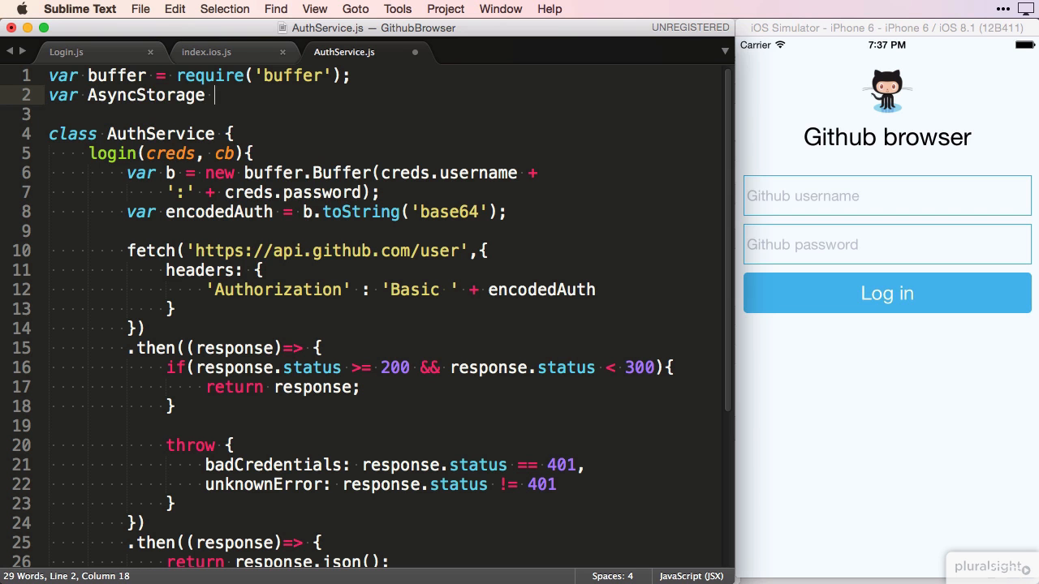
{"action": "type", "text": "= require('react-"}
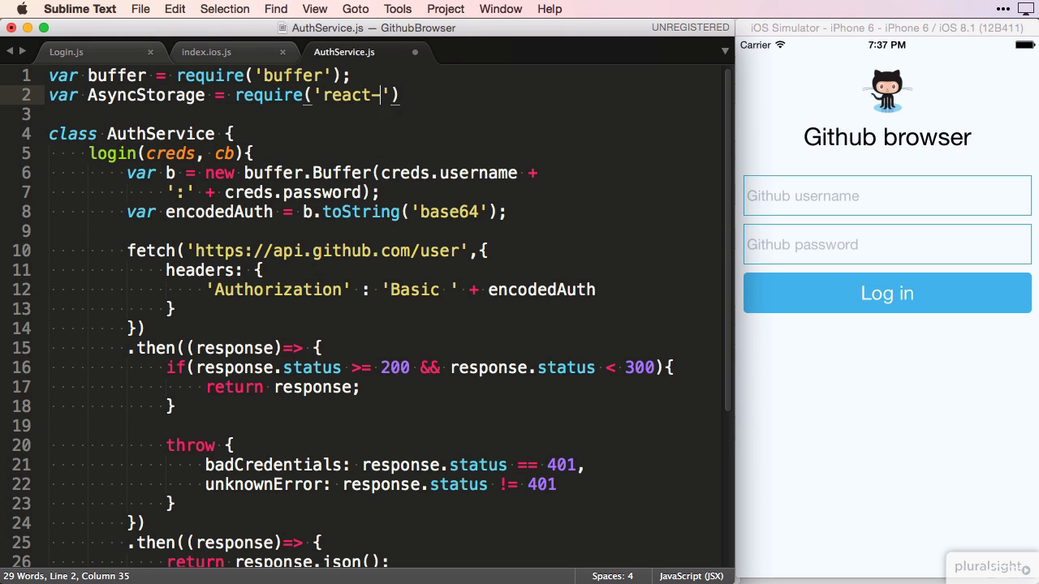
{"action": "type", "text": "native"}
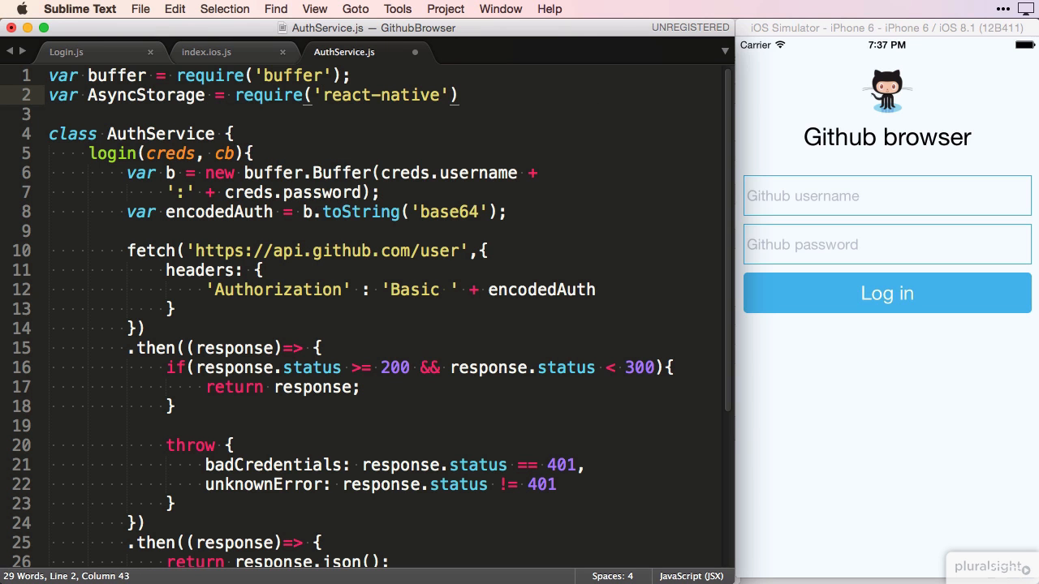
{"action": "type", "text": ".AsyncStorage"}
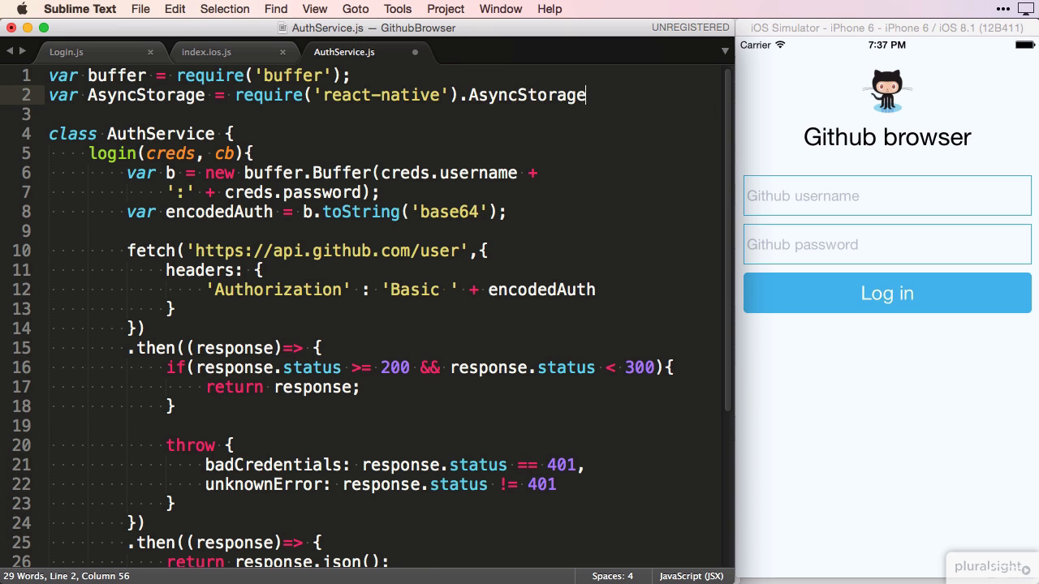
{"action": "scroll", "scroll_direction": "down", "scroll_amount": 3}
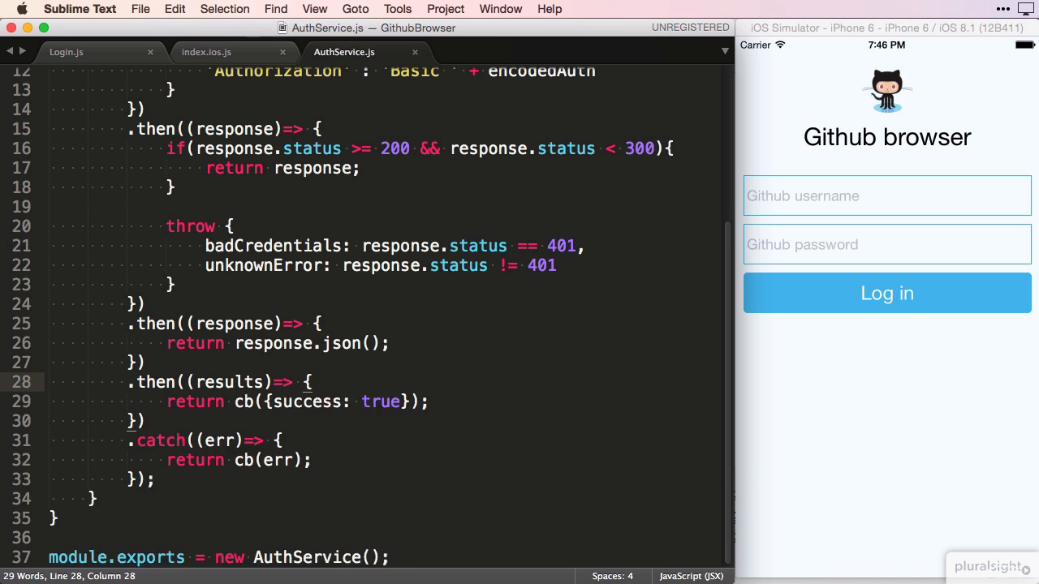
Step: Call AsyncStorage.multiSet storing 'auth' as encodedAuth and 'user' as JSON.stringify(results)
{"action": "type", "text": "AsyncStorage.multiSet(["}
{"action": "type", "text": "['auth', "}
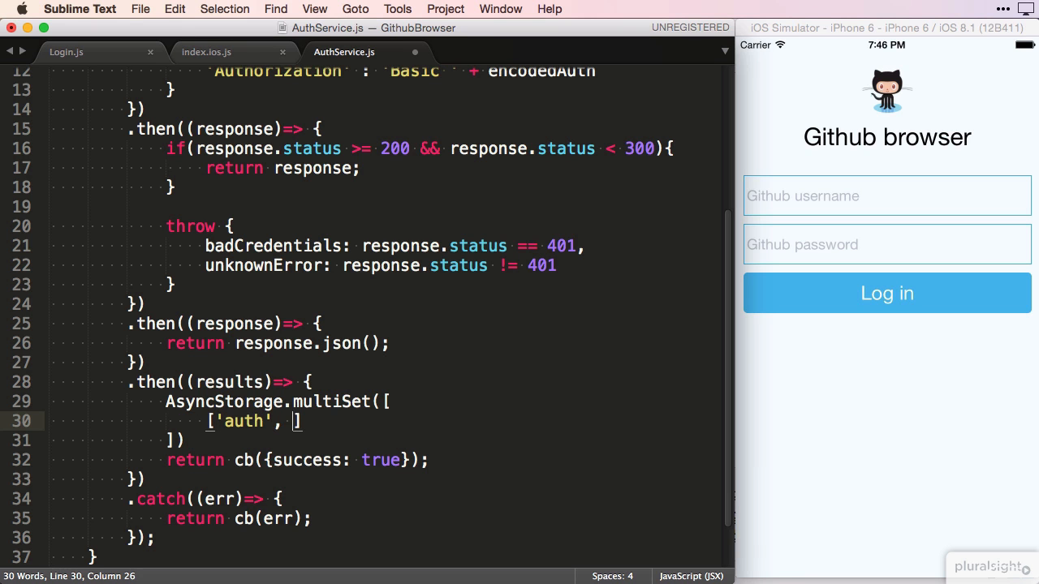
{"action": "type", "text": "encodedAuth"}
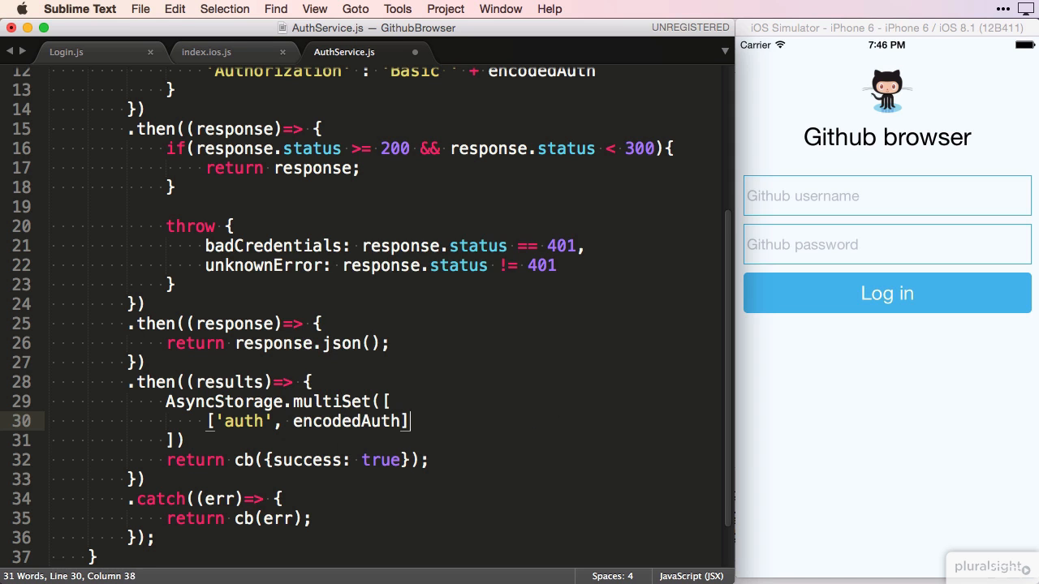
{"action": "key", "text": "enter"}
{"action": "type", "text": "['user', JSON.stringify(results"}
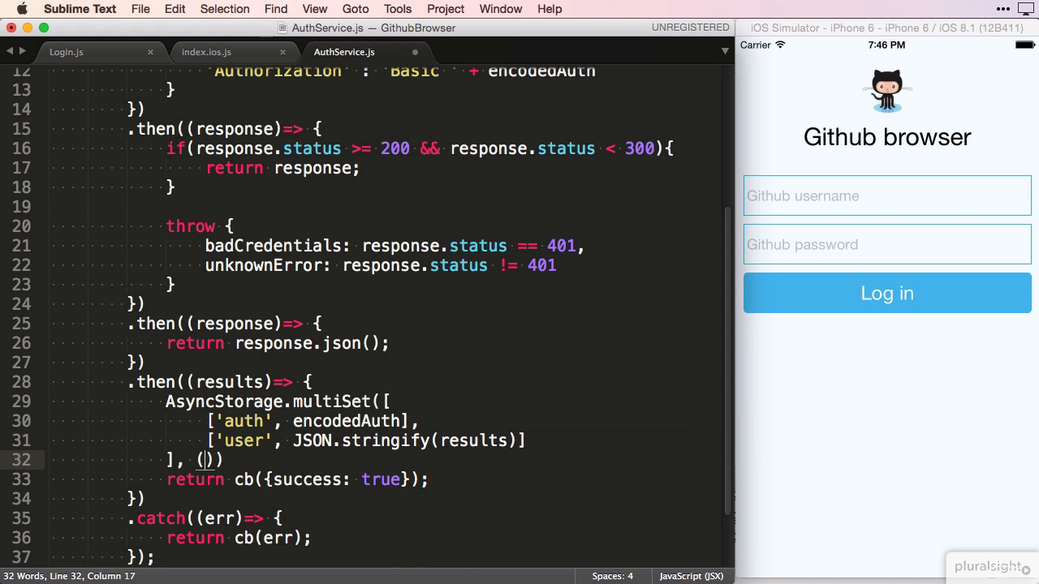
Step: Add the (err) => callback throwing errors and returning success, then log in to show 'Logged in!'
{"action": "type", "text": "err"}
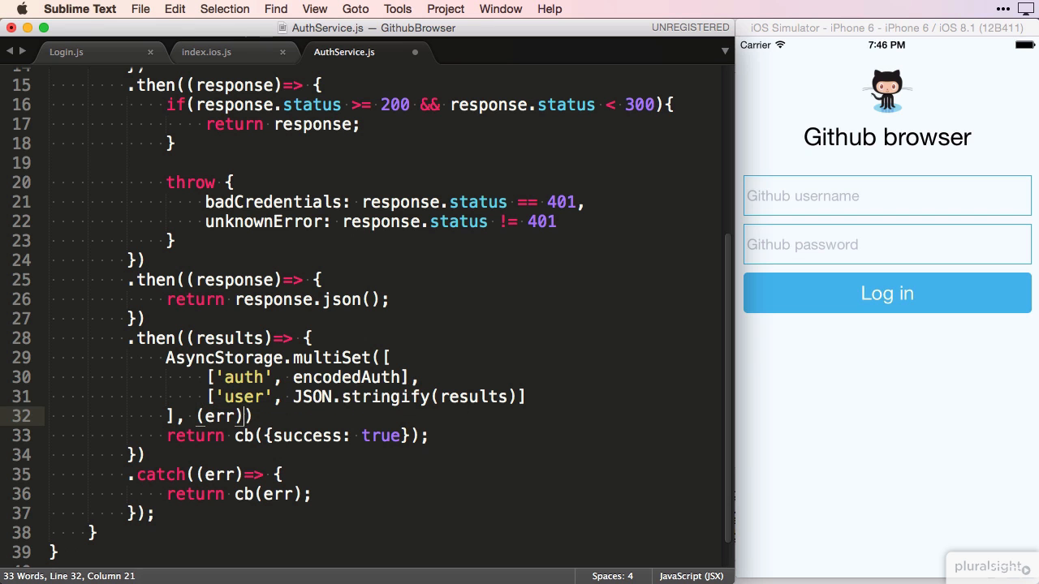
{"action": "type", "text": "=> {"}
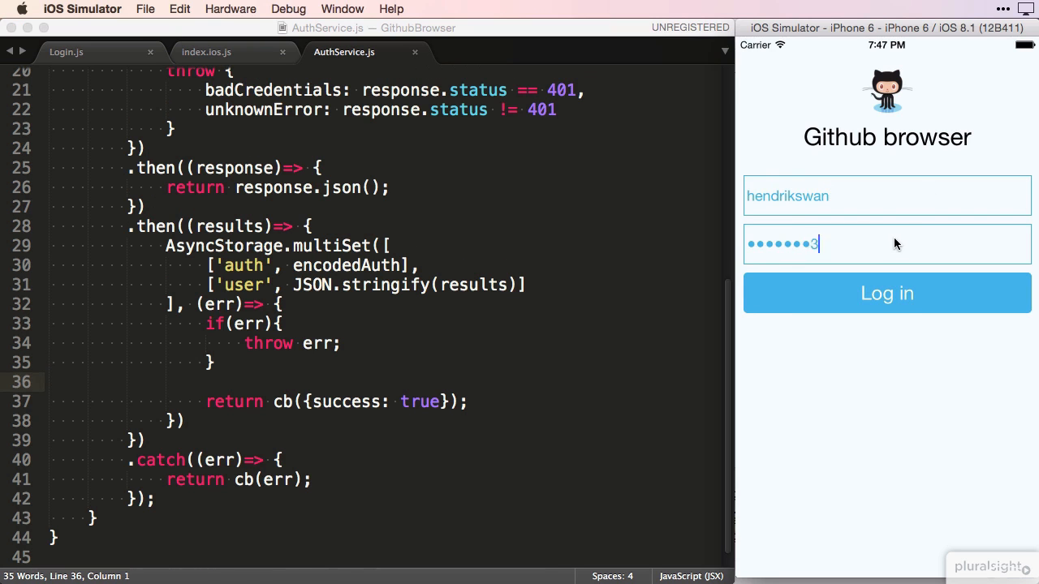
{"action": "left_click", "coordinate": [887, 293]}
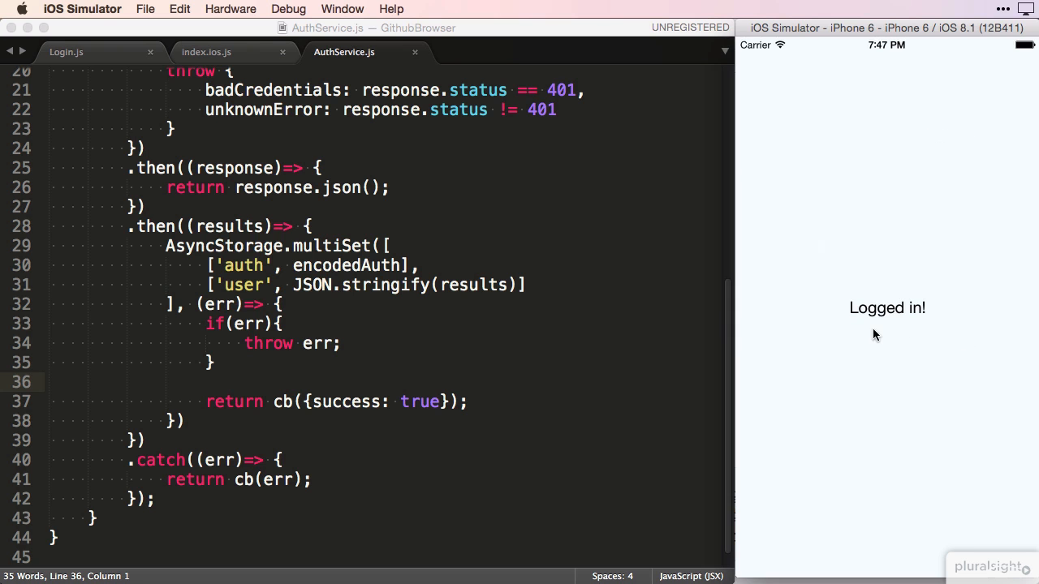